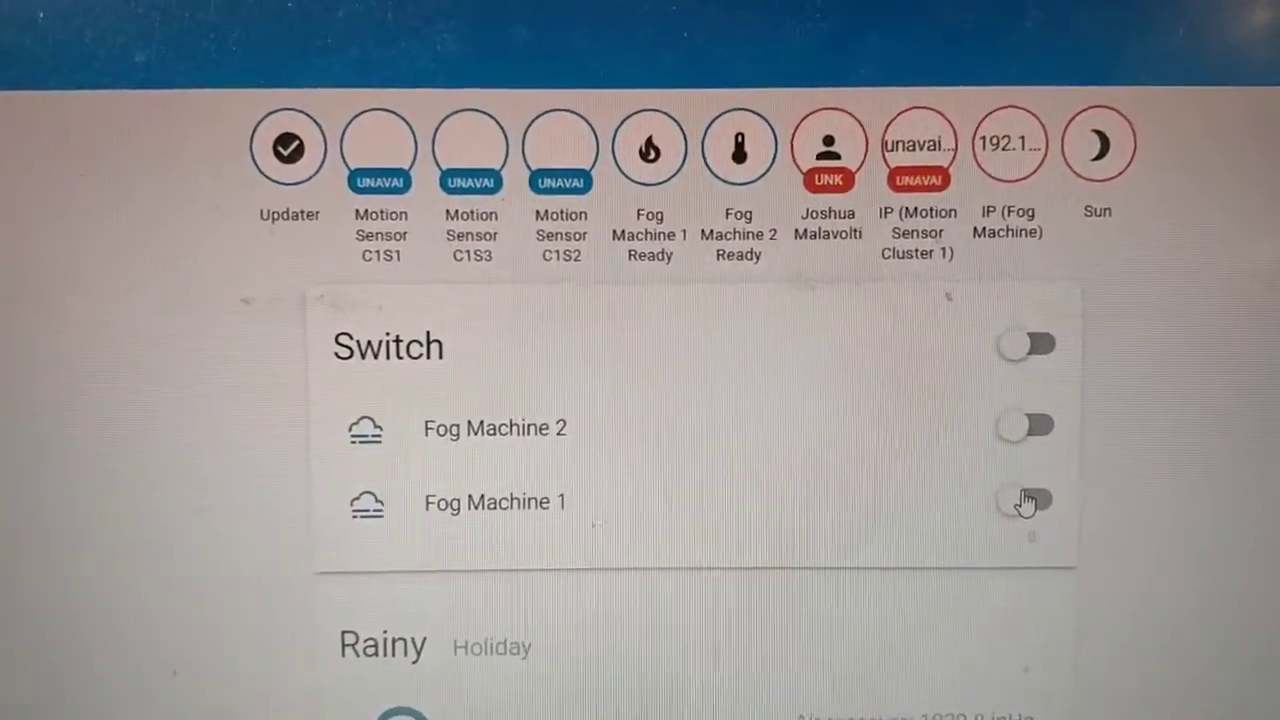
Step: Switch Fog Machine 1 on in the Switch card, leaving Fog Machine 2 off
click(1020, 502)
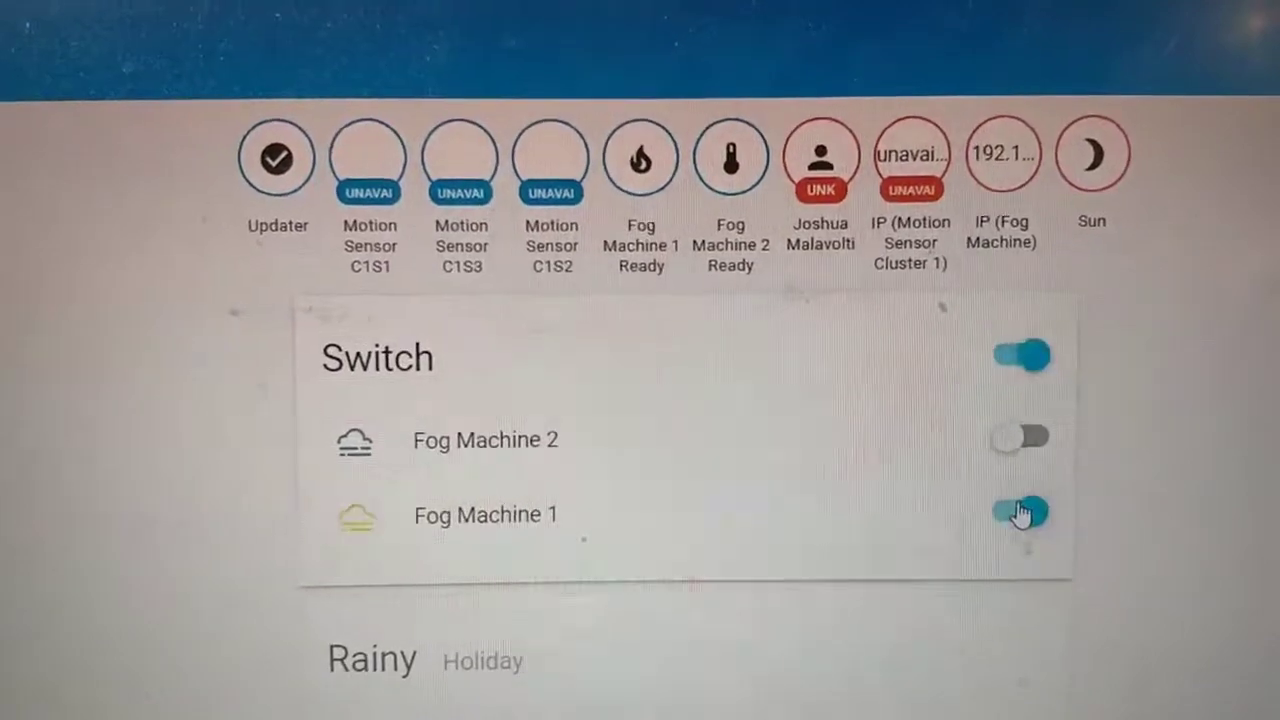